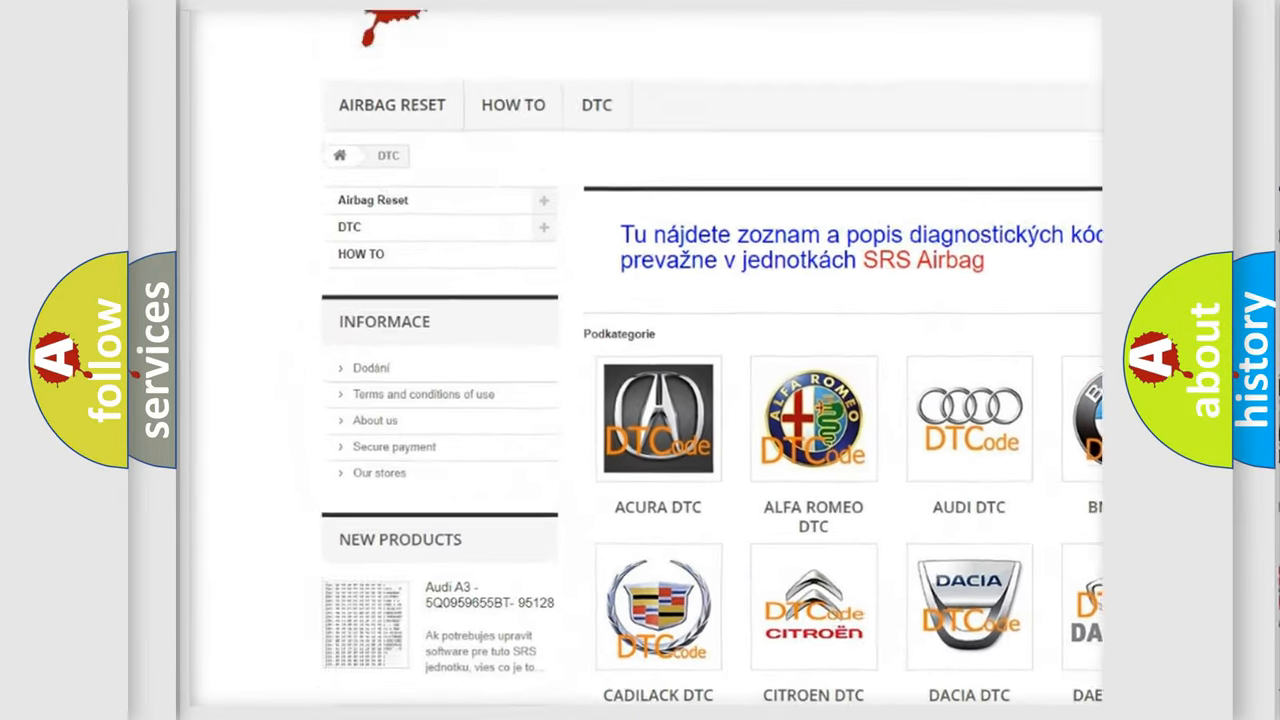
scroll(down, 3)
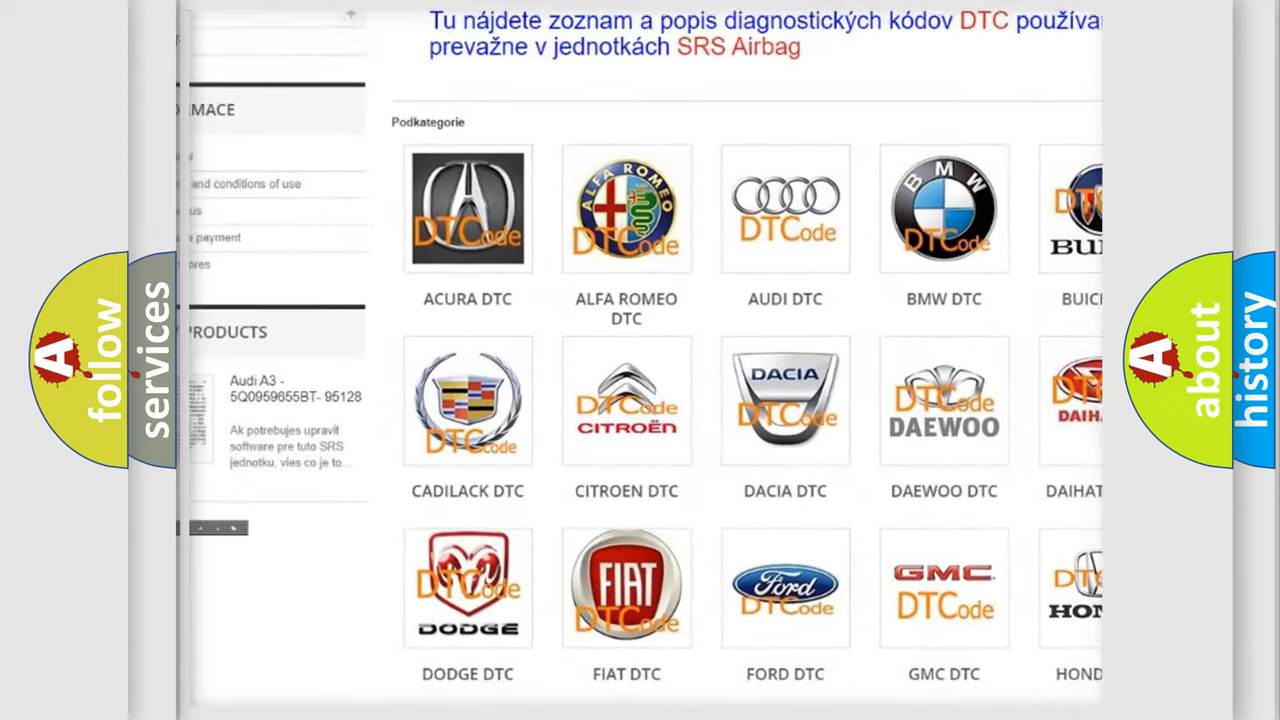
scroll(down, 3)
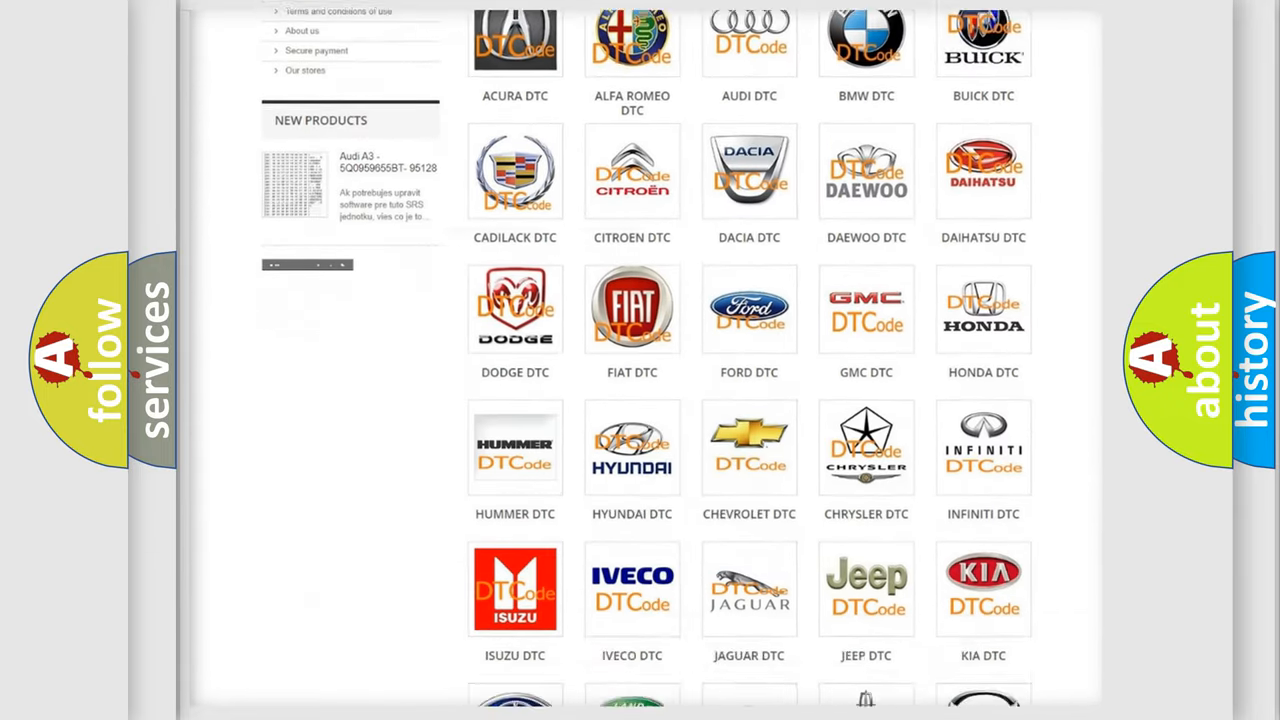
scroll(down, 3)
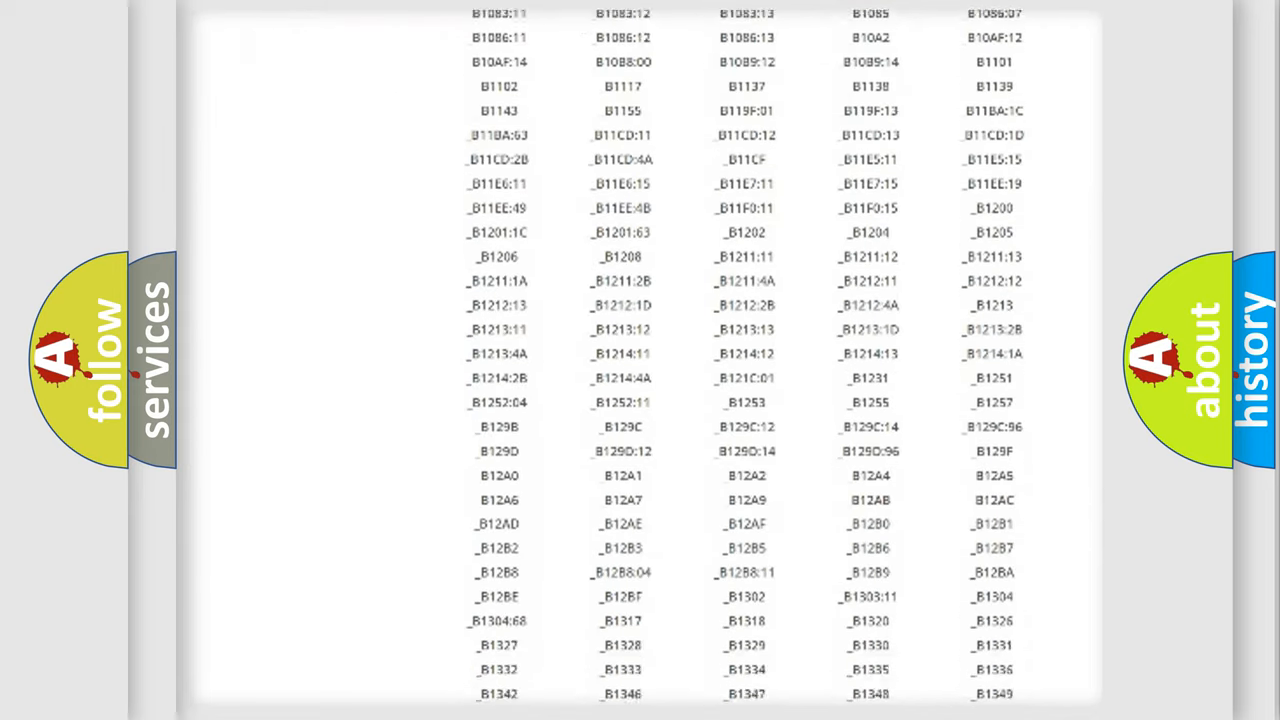
scroll(down, 3)
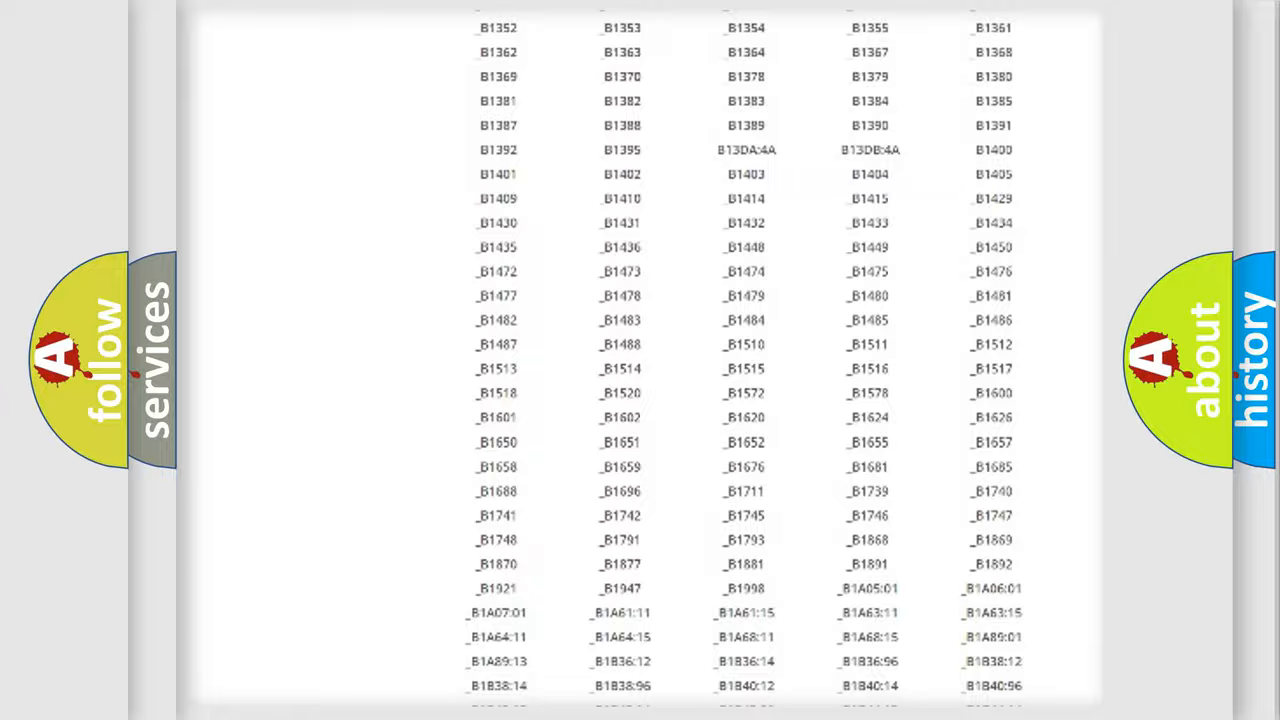